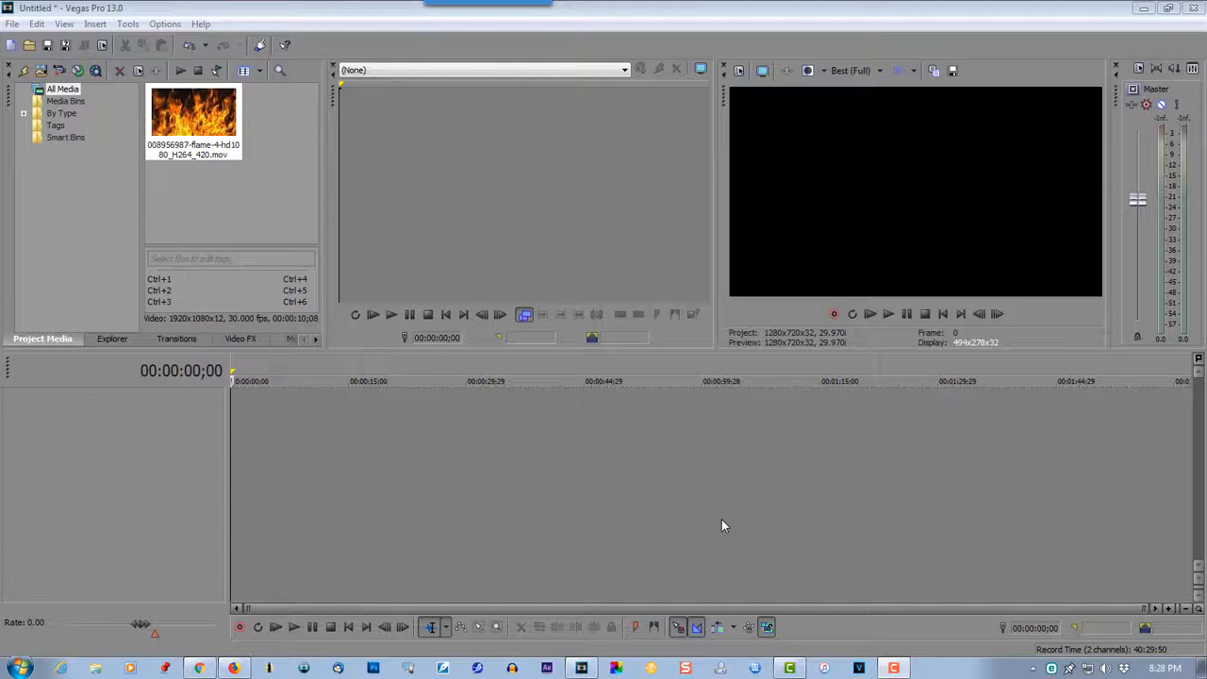
{"action": "mouse_move", "coordinate": [653, 515]}
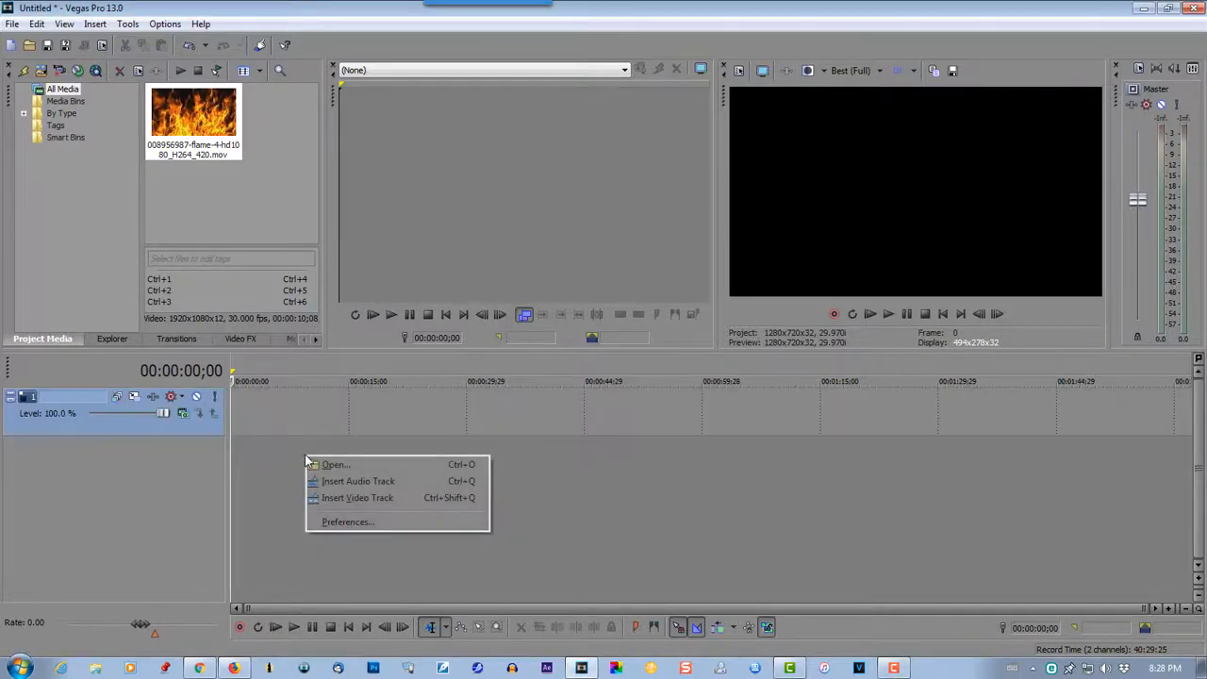
- Add video tracks 2 and 3, place the fire clip on track 2, and match project settings
{"action": "left_click", "coordinate": [357, 497]}
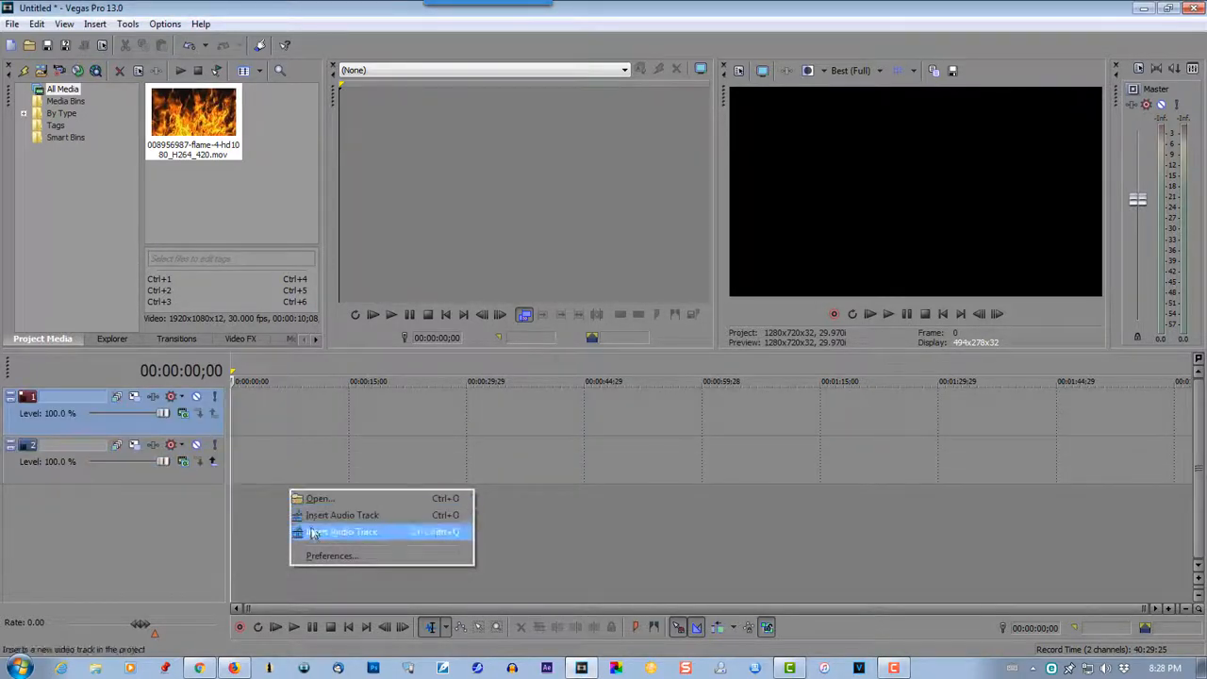
{"action": "left_click", "coordinate": [349, 532]}
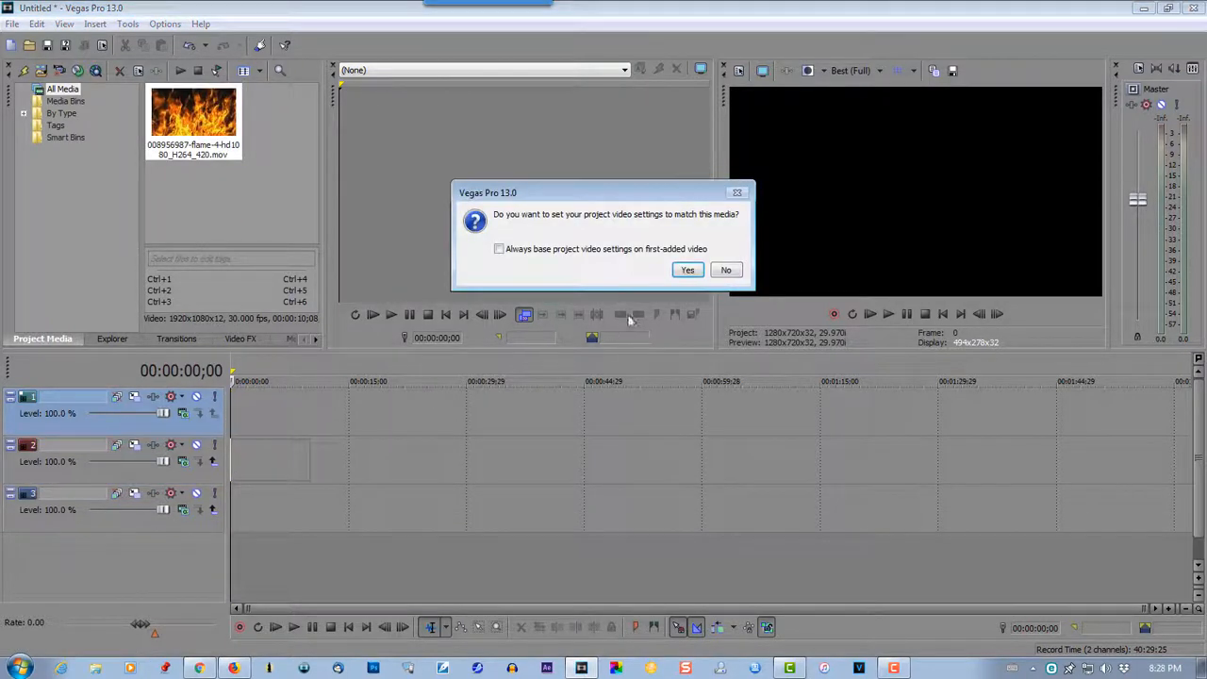
{"action": "left_click", "coordinate": [686, 270]}
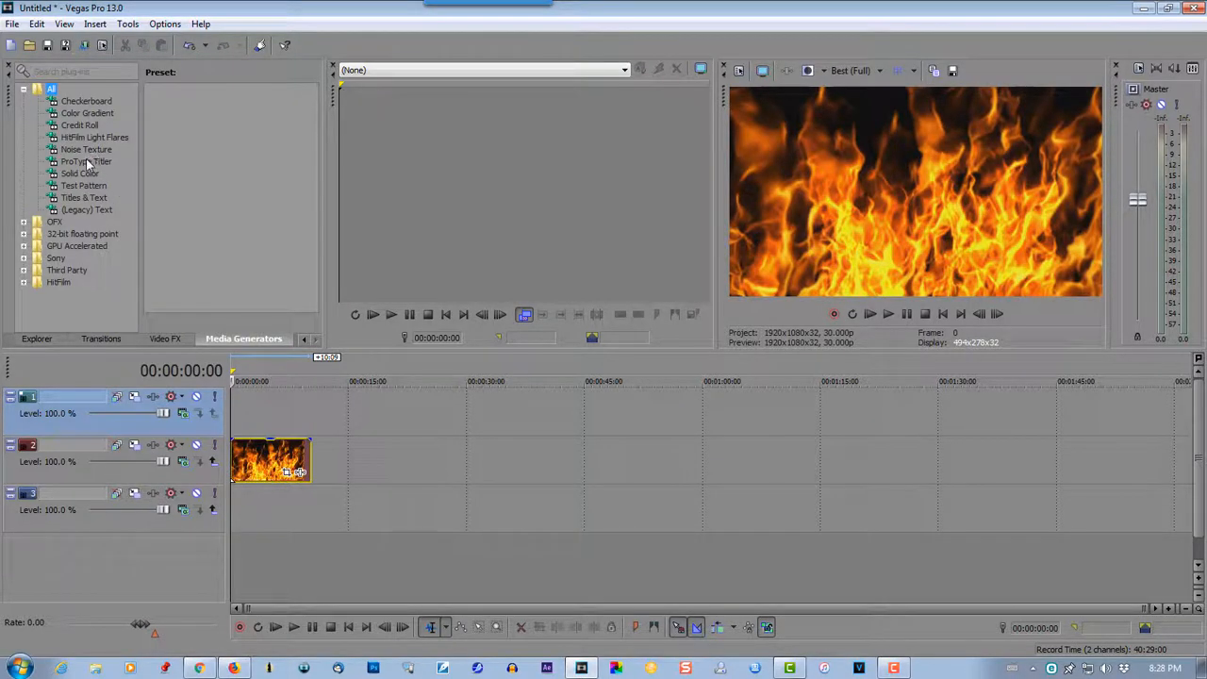
- Place the White Solid Color generator preset on video track 3
{"action": "left_click", "coordinate": [80, 173]}
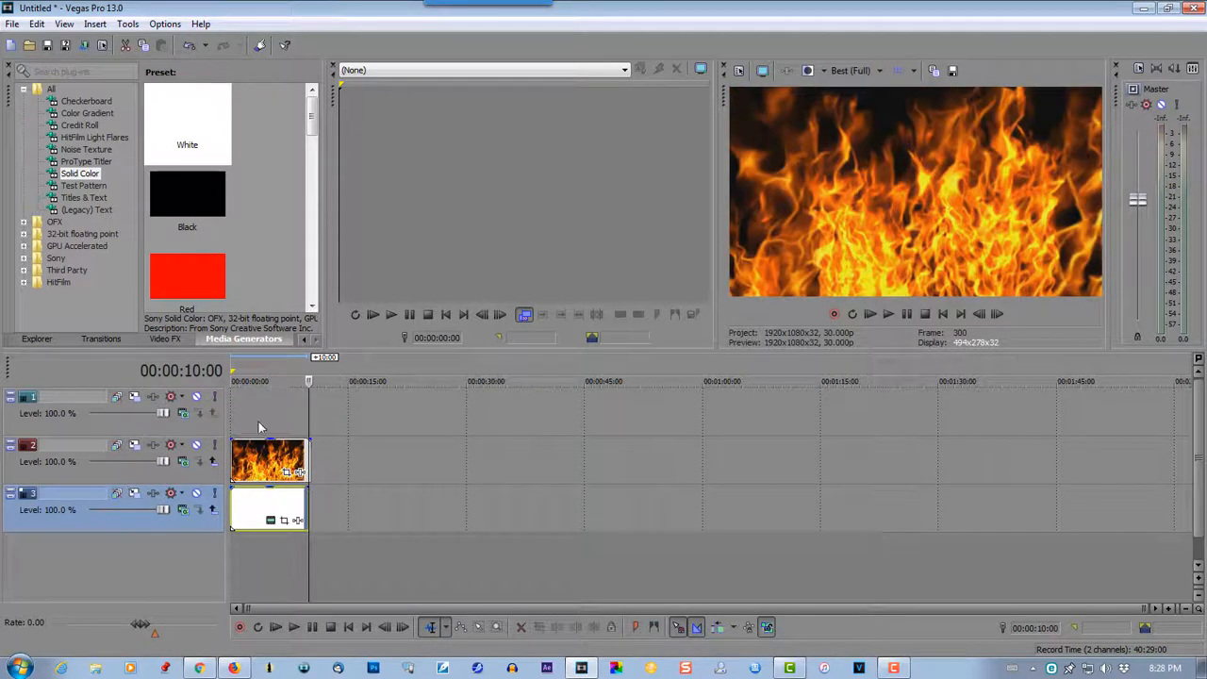
{"action": "left_click", "coordinate": [87, 209]}
{"action": "type", "text": "FLAMES"}
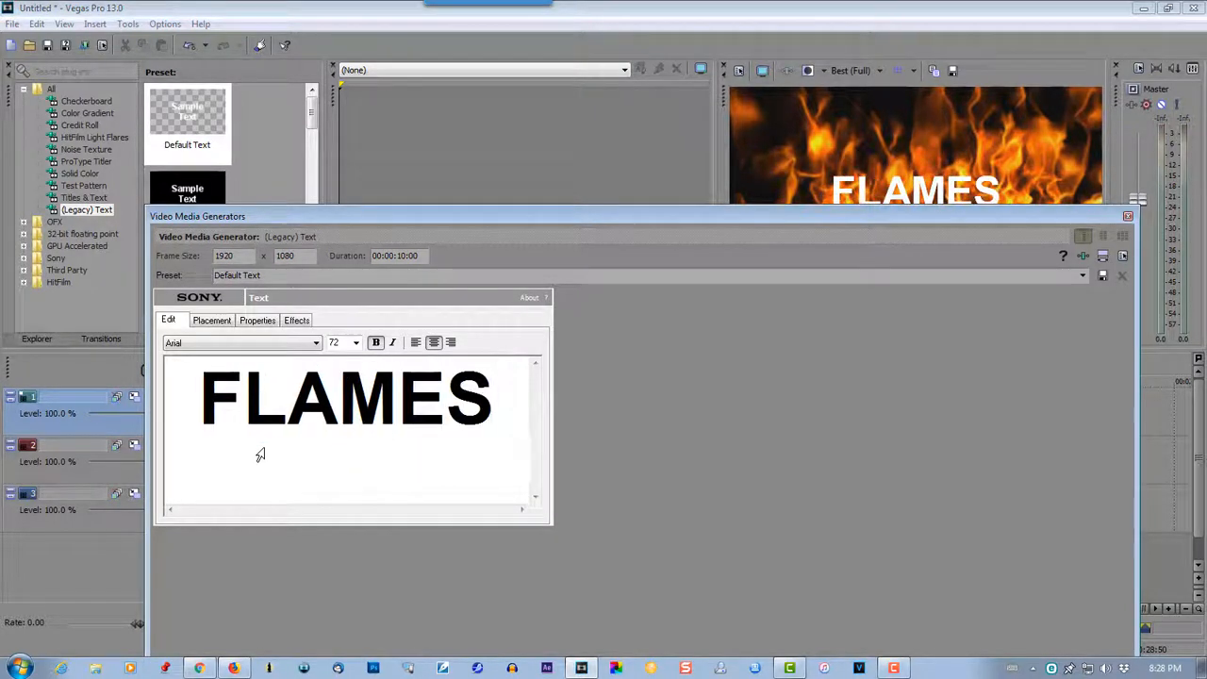
- Place a centred FLAMES text event in Arial bold 72 on track 1
{"action": "left_click", "coordinate": [494, 396]}
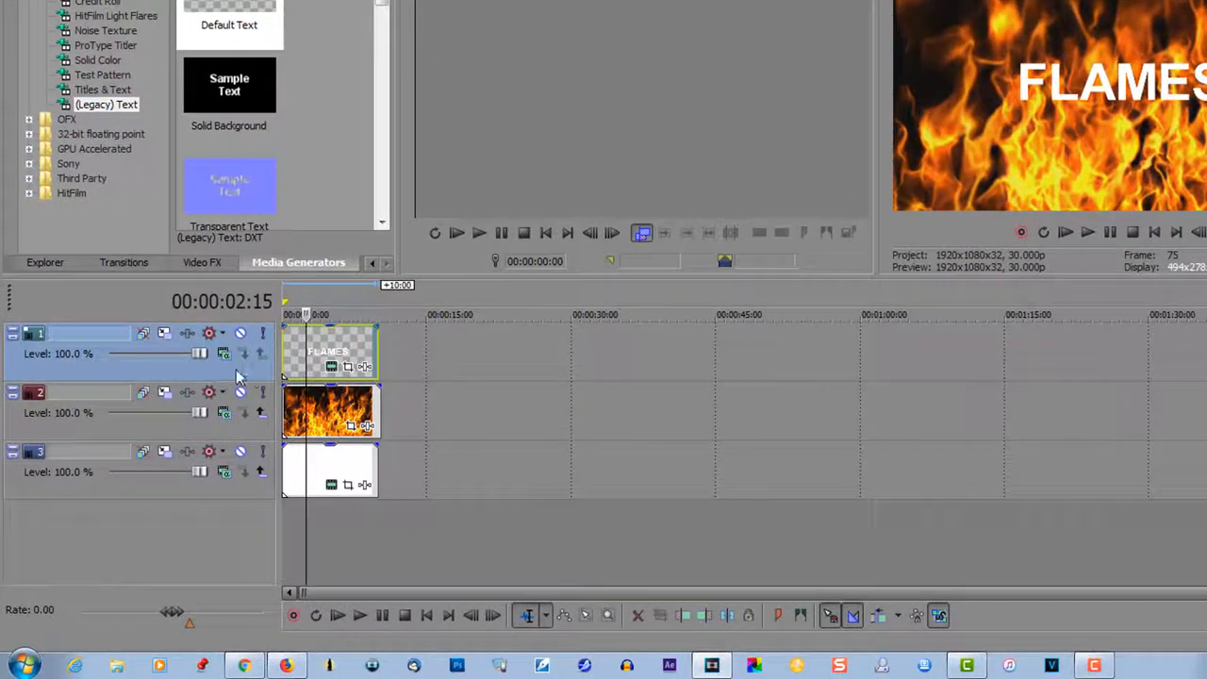
- Set track 1 compositing to mask and make track 2 its compositing child
{"action": "left_click", "coordinate": [223, 353]}
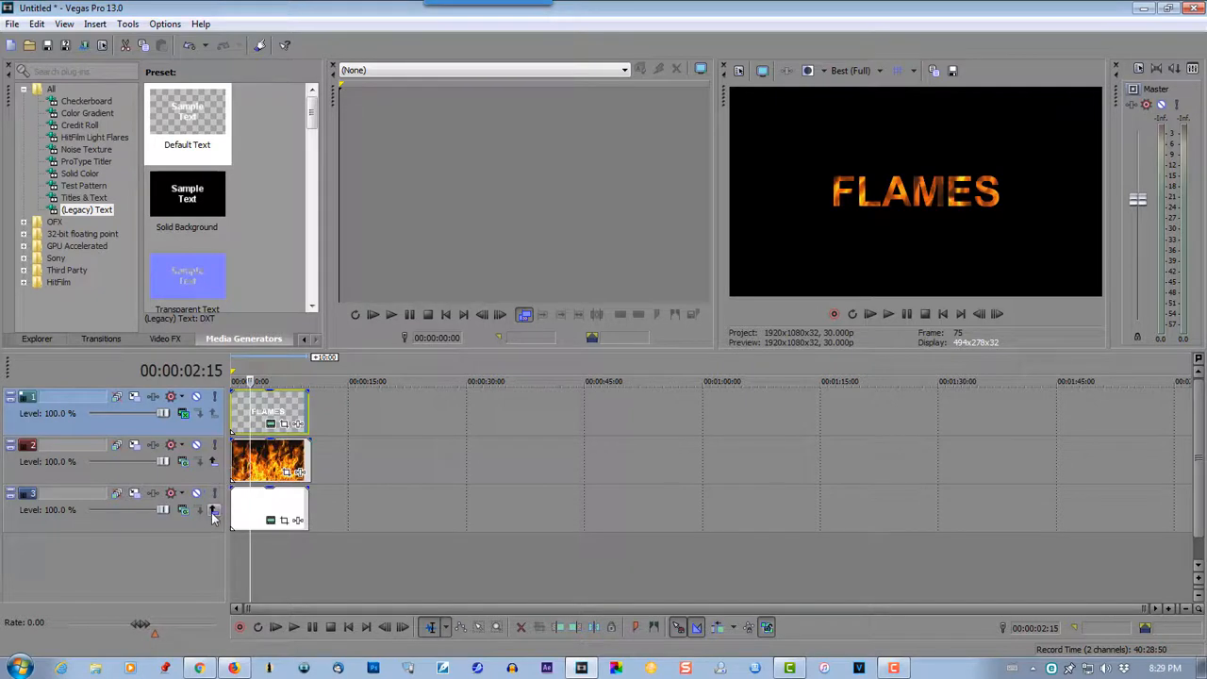
{"action": "mouse_move", "coordinate": [214, 510]}
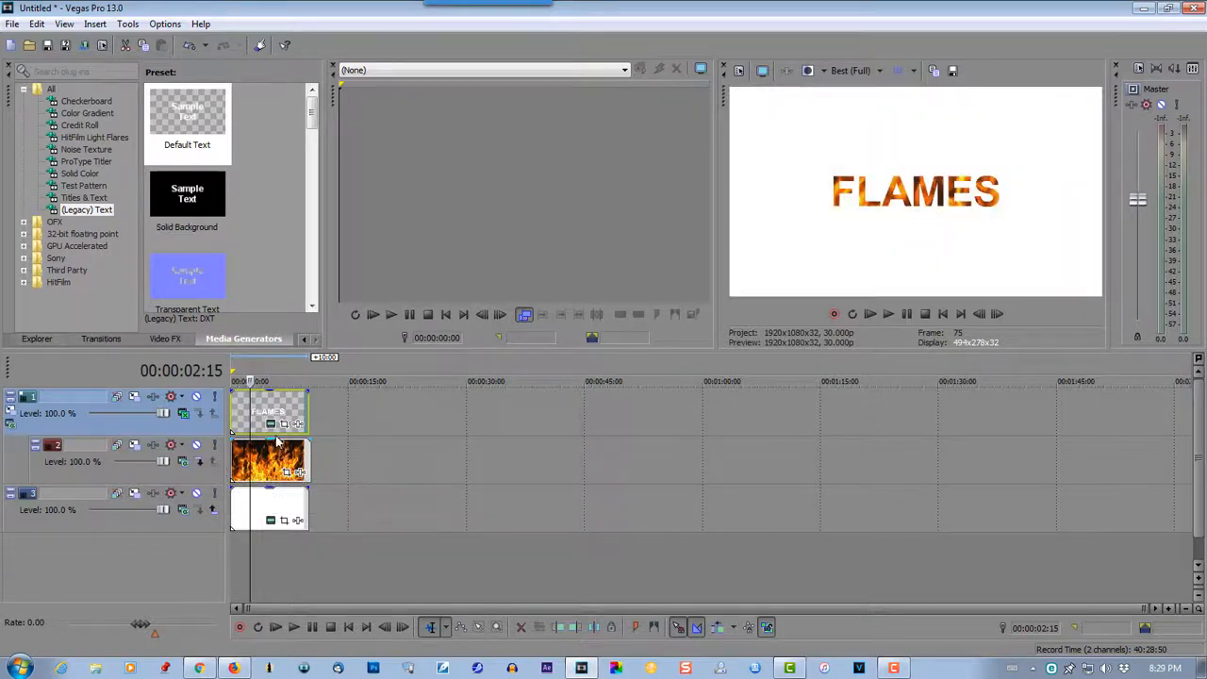
{"action": "mouse_move", "coordinate": [285, 423]}
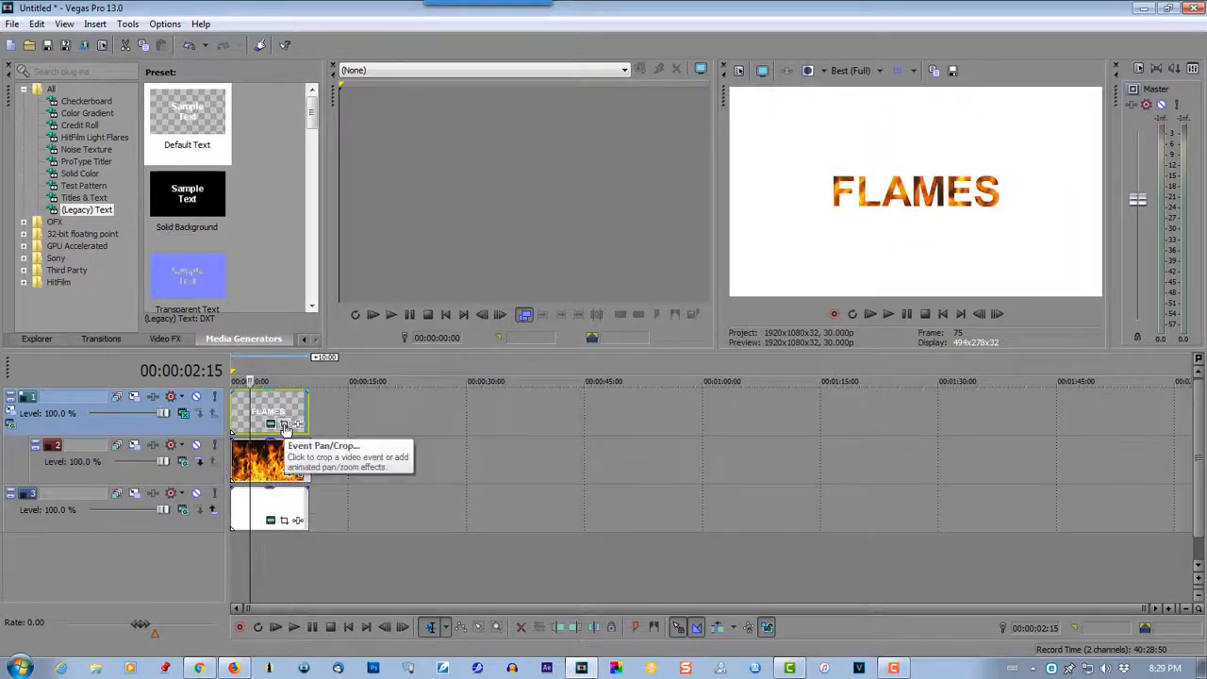
- Add a later Pan/Crop keyframe on the FLAMES text, zoomed deep into the letters
{"action": "left_click", "coordinate": [283, 423]}
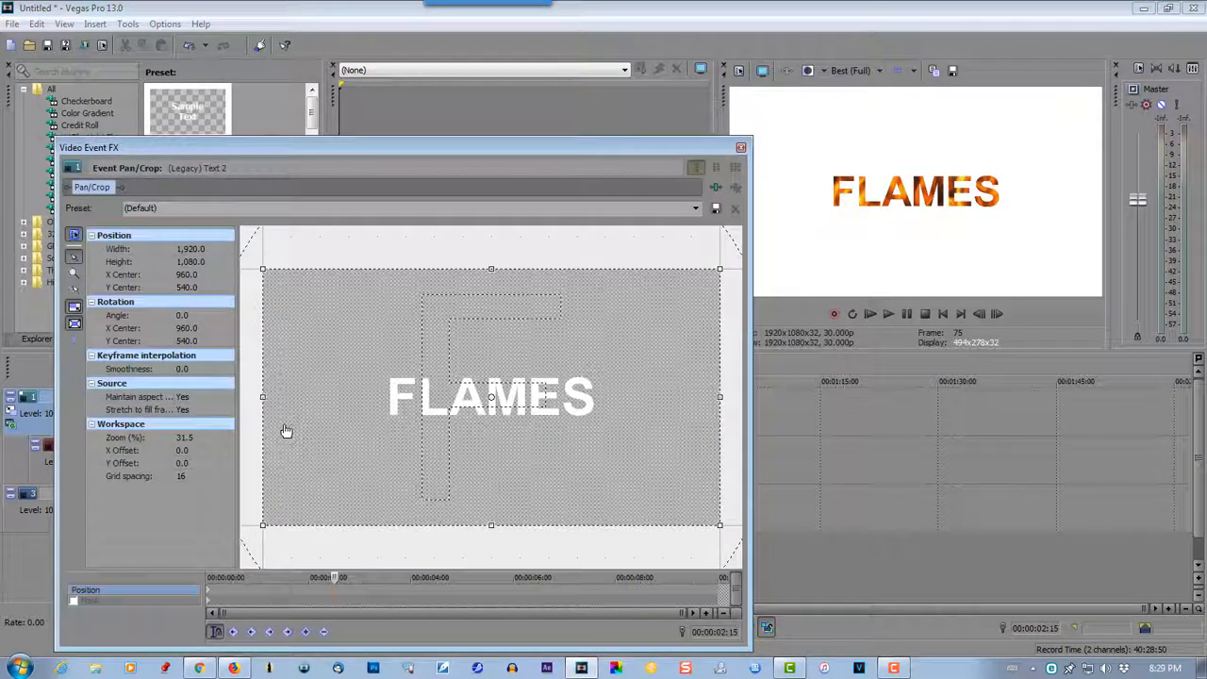
{"action": "mouse_move", "coordinate": [530, 591]}
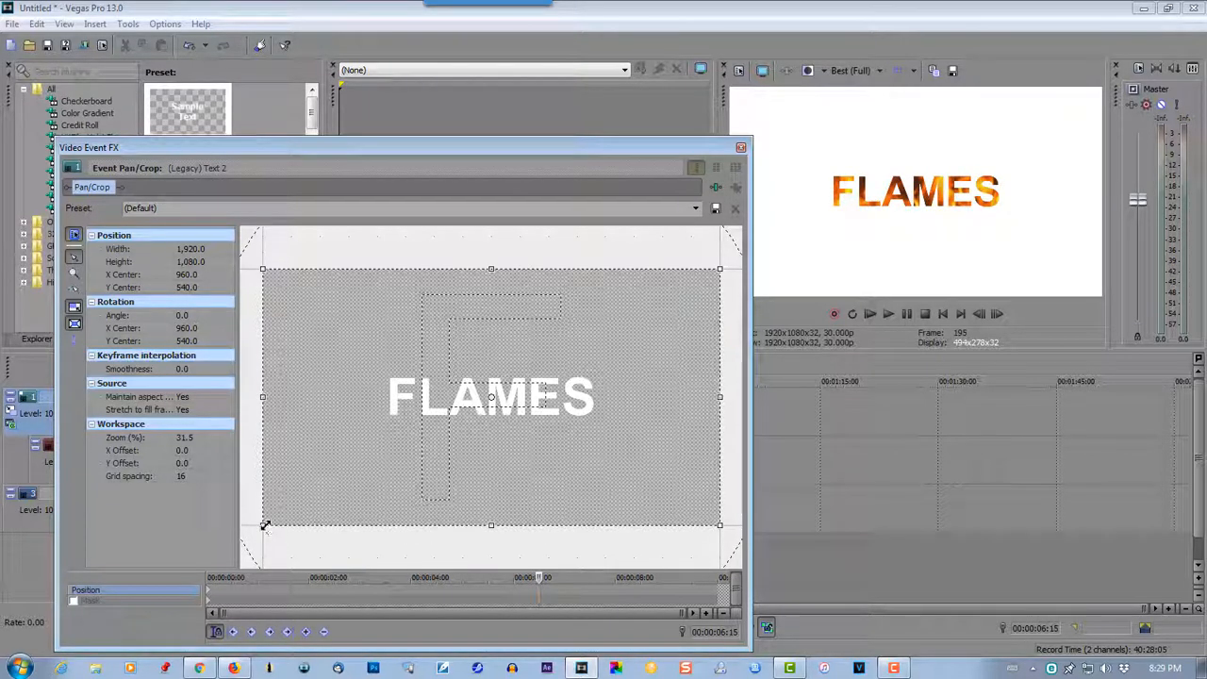
{"action": "left_click_drag", "start_coordinate": [264, 525], "coordinate": [296, 506]}
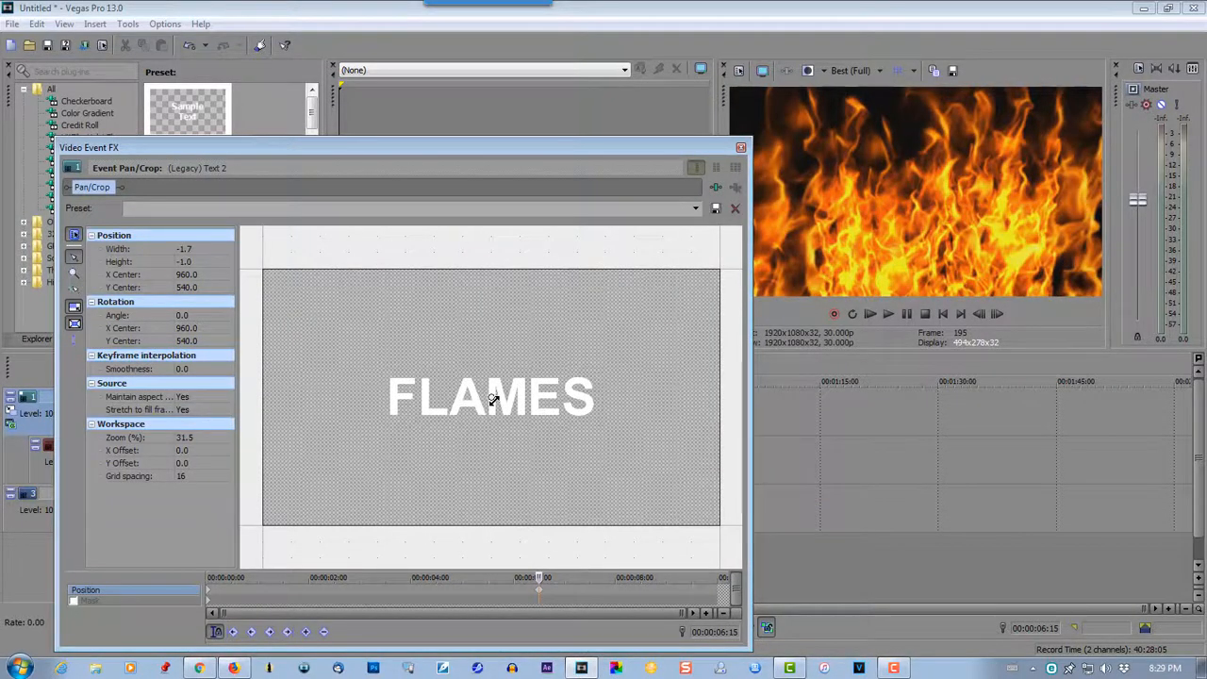
{"action": "left_click", "coordinate": [740, 147]}
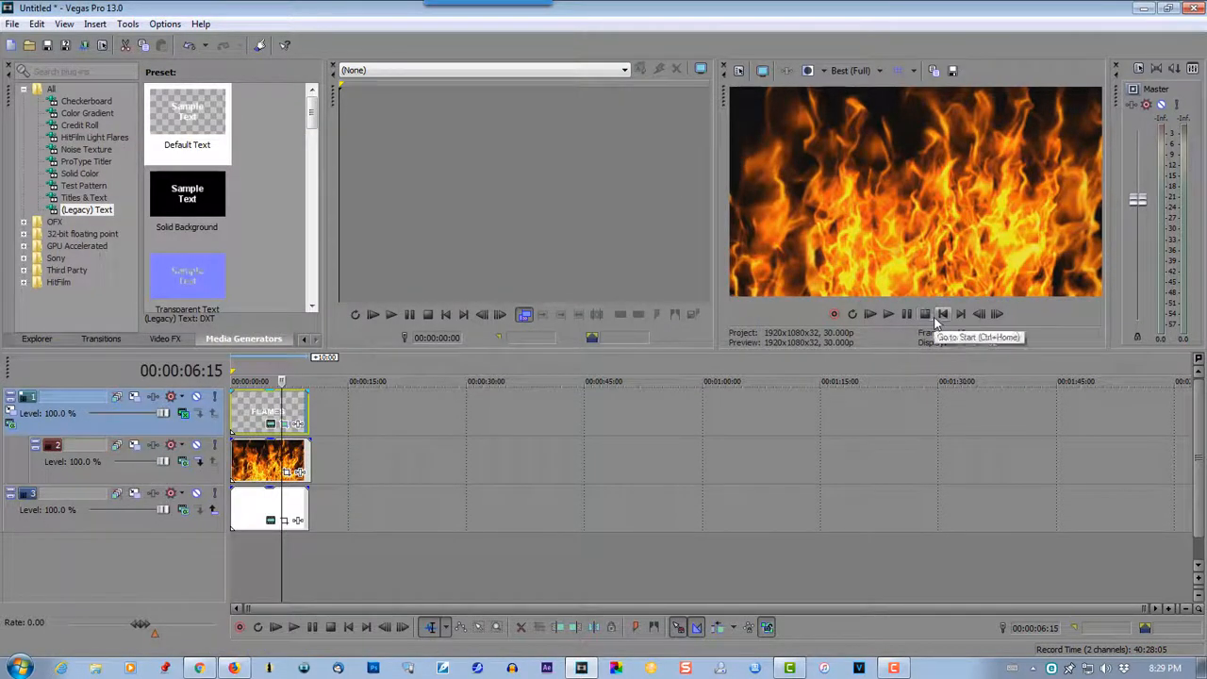
{"action": "left_click", "coordinate": [942, 314]}
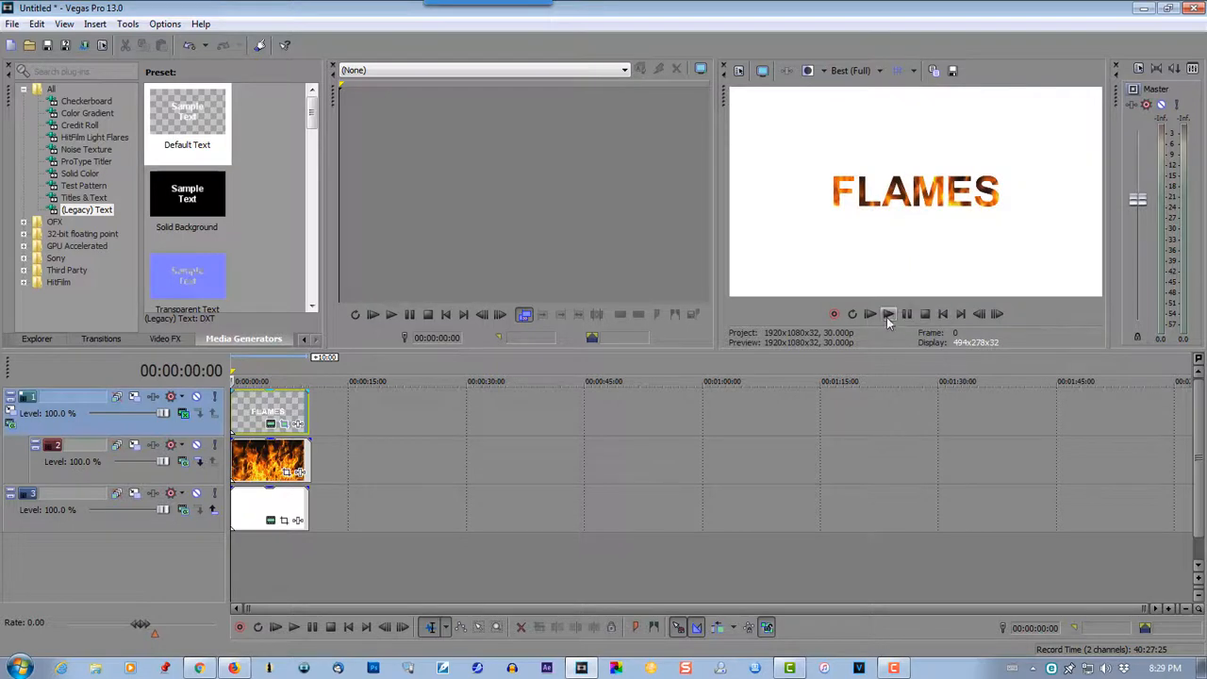
{"action": "left_click", "coordinate": [888, 314]}
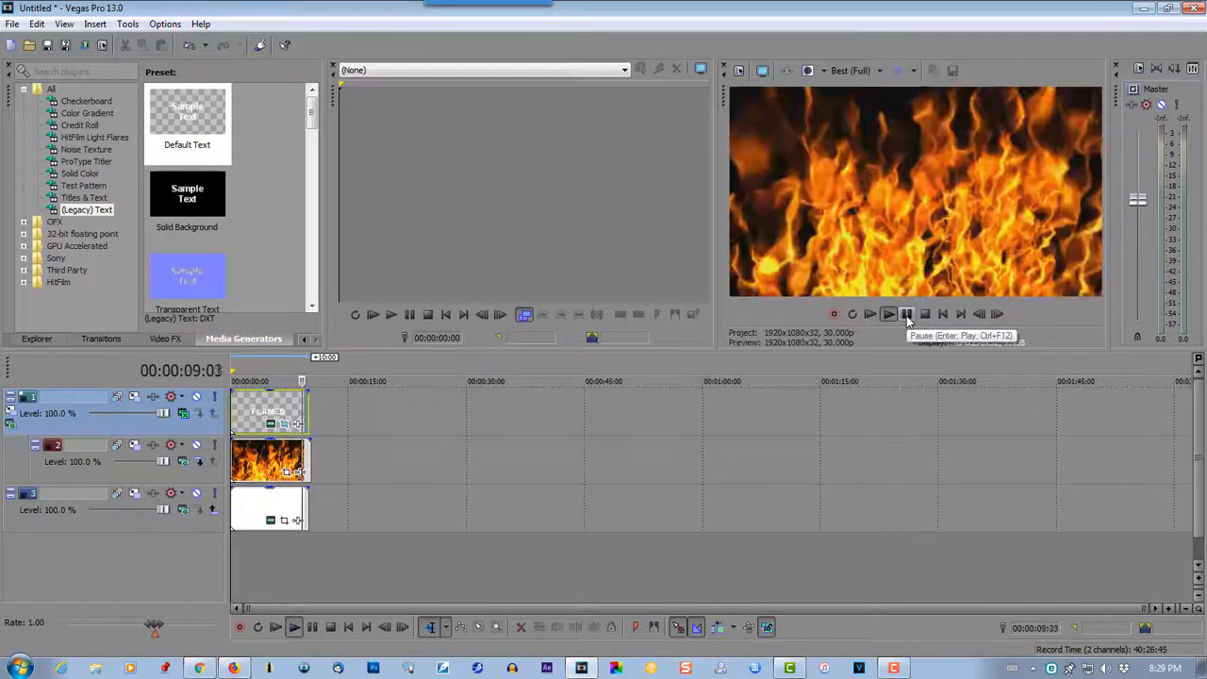
{"action": "left_click", "coordinate": [906, 314]}
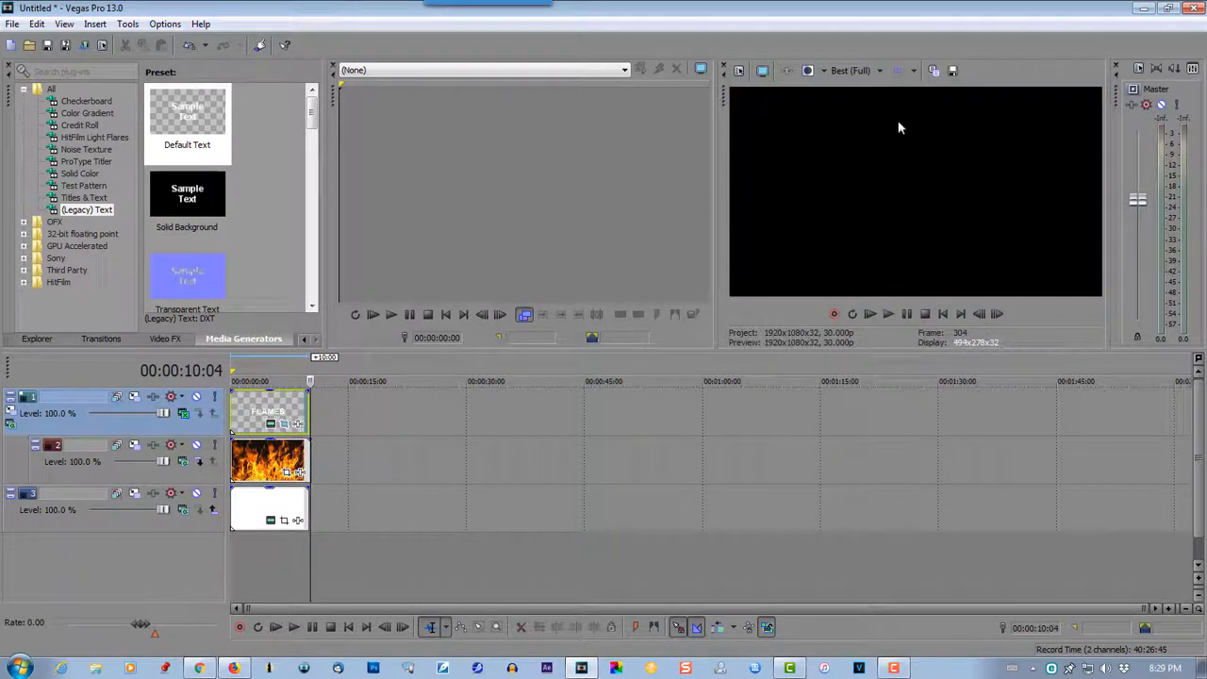
- Switch preview quality to Preview (Auto) and play the FLAMES zoom from the start
{"action": "left_click", "coordinate": [856, 71]}
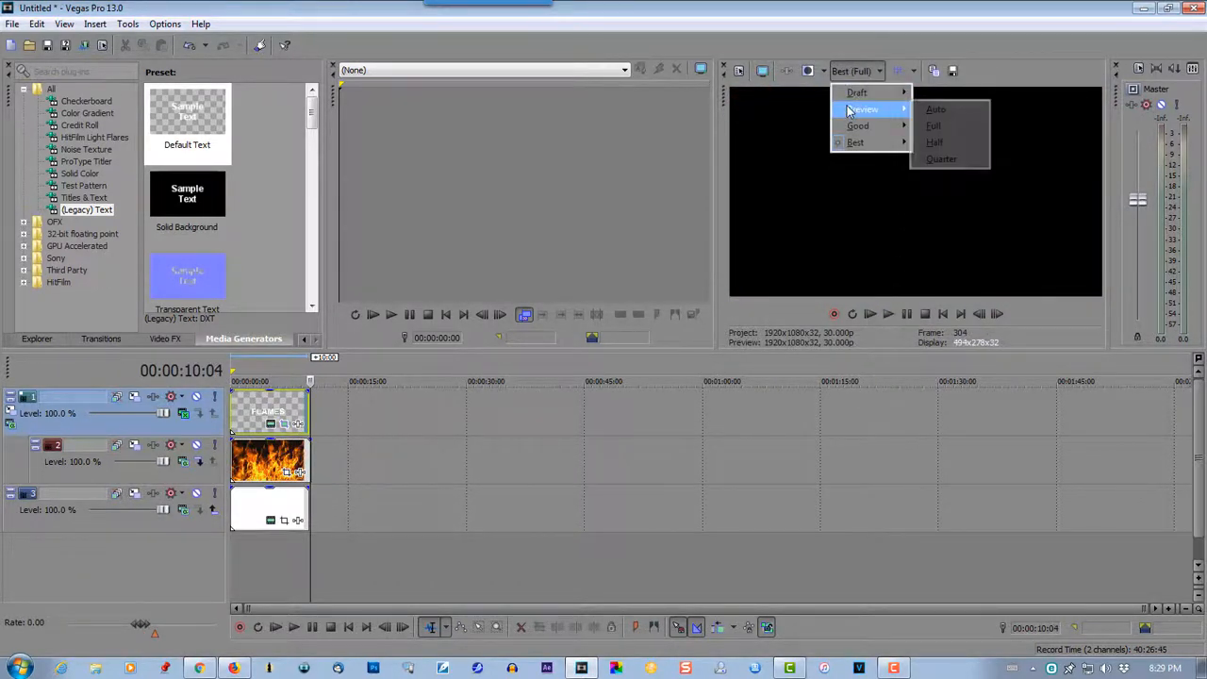
{"action": "left_click", "coordinate": [935, 108]}
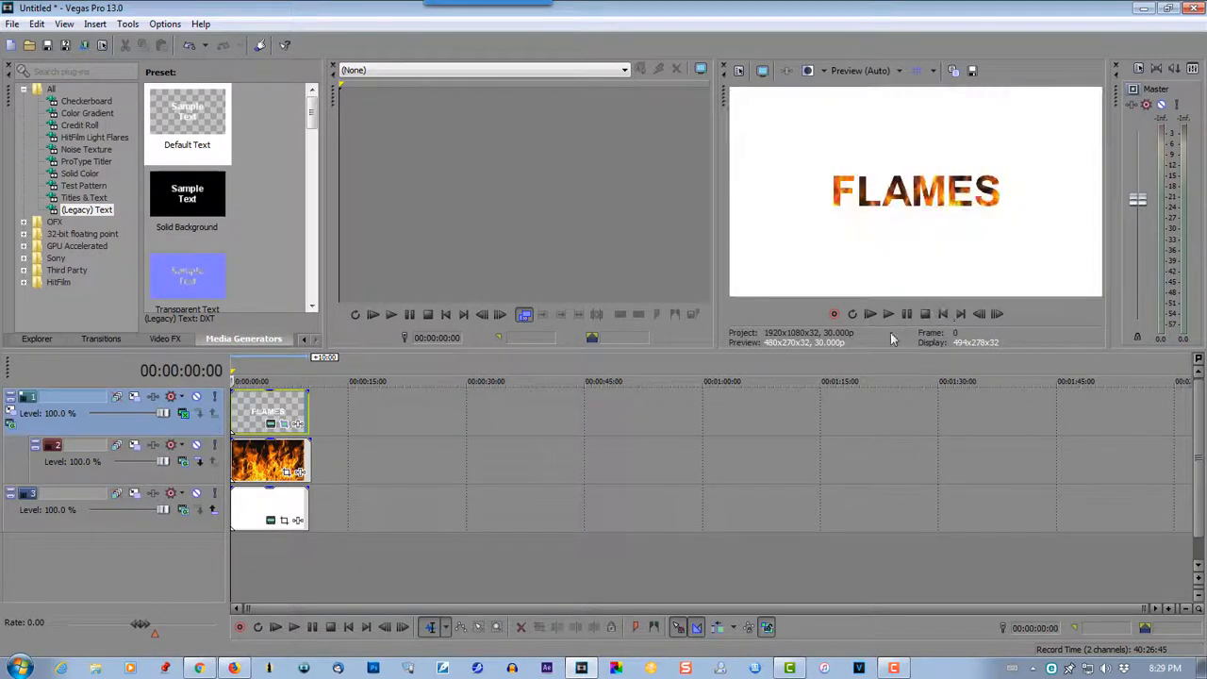
{"action": "left_click", "coordinate": [887, 313]}
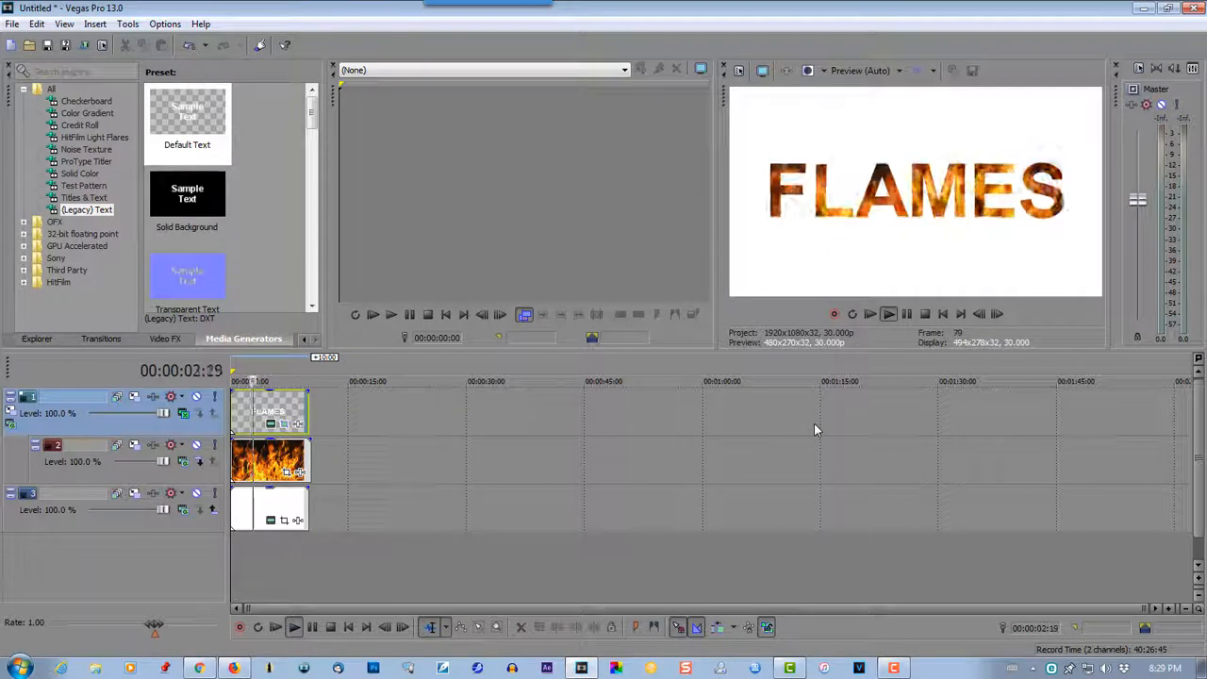
{"action": "left_click", "coordinate": [293, 626]}
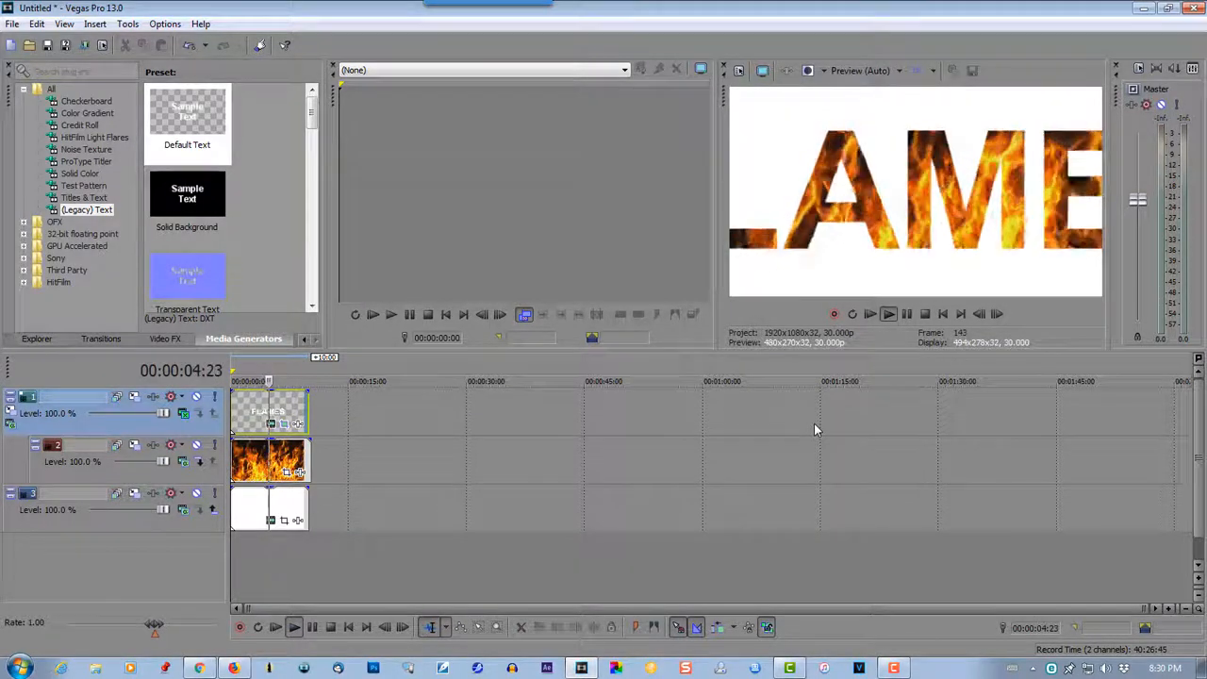